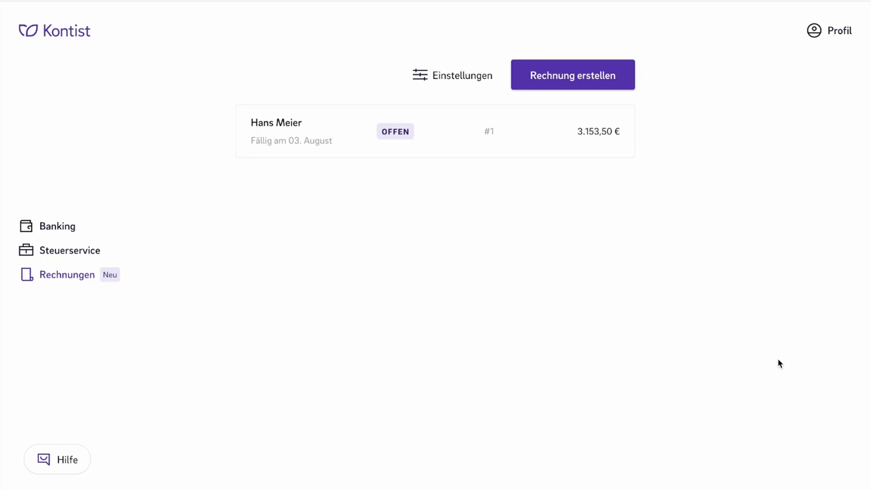
mouse_move(774, 354)
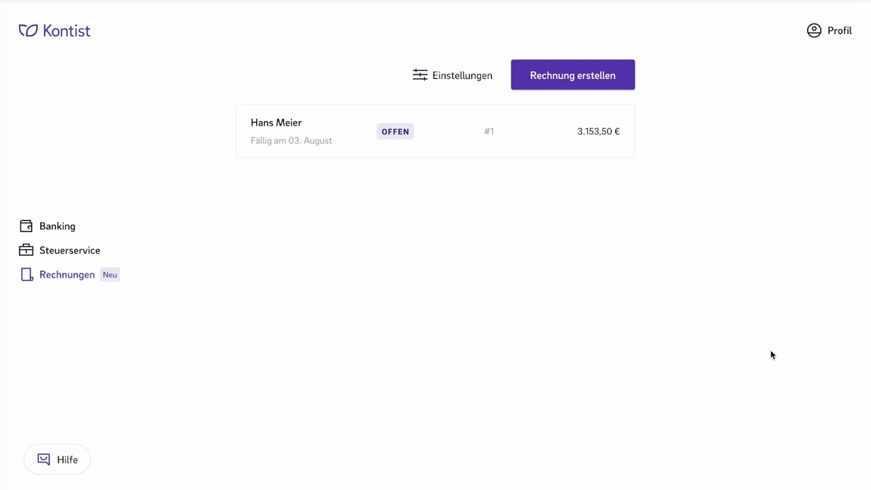
mouse_move(766, 347)
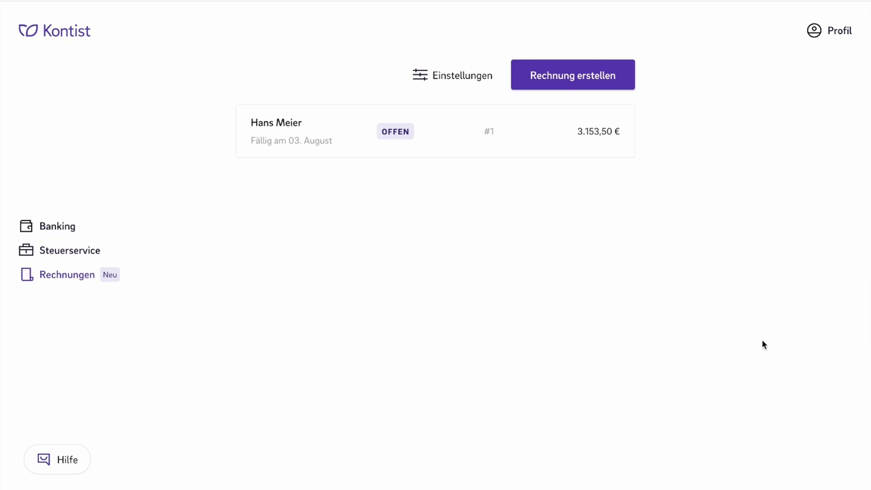
mouse_move(746, 324)
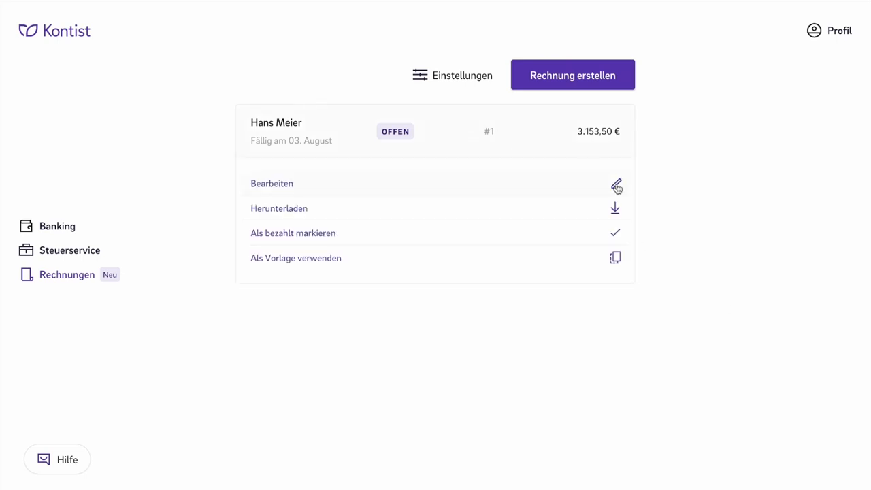
Open Hans Meier's invoice #1 (3.153,50 €) in the editing form via Bearbeiten.
left_click(273, 182)
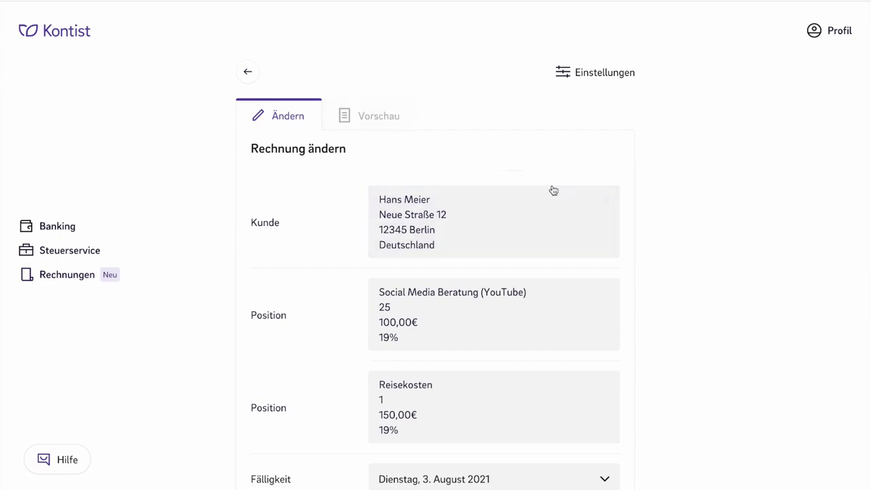
Switch invoice #1 from the editing form to its rendered Vorschau preview.
left_click(379, 116)
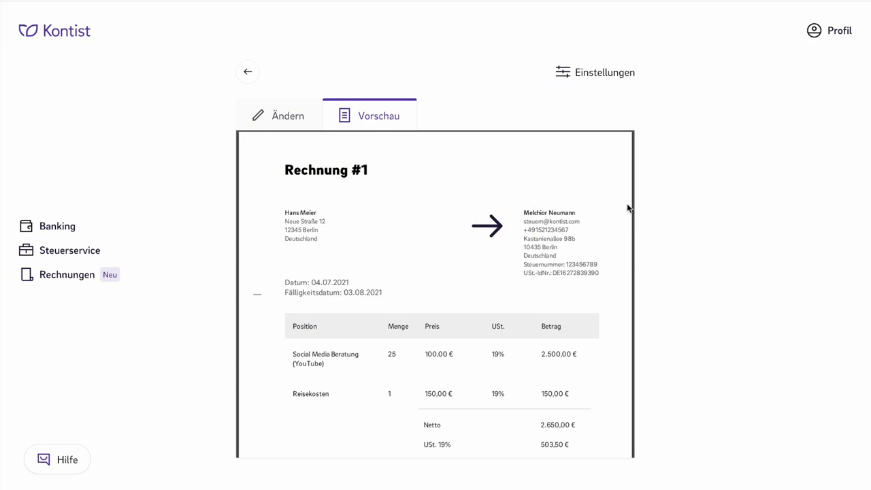
mouse_move(627, 213)
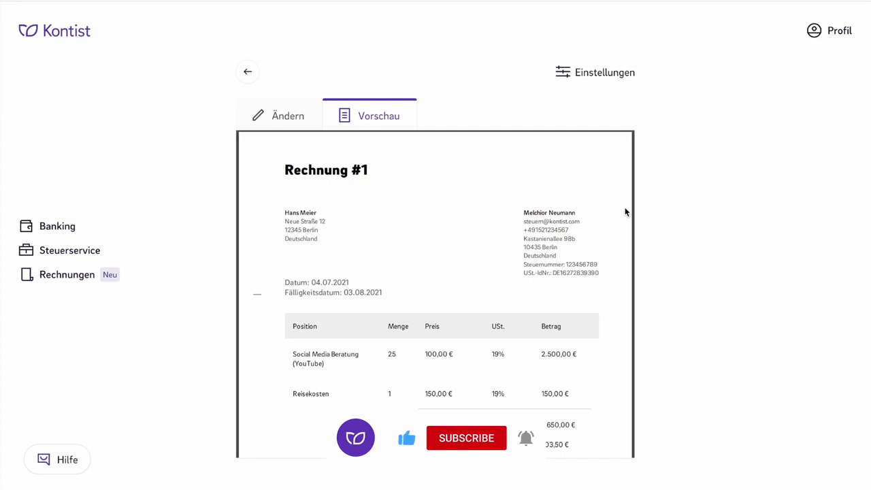
Scroll the invoice preview down past line items, net and VAT to the 3.153,50 € total.
left_click(466, 438)
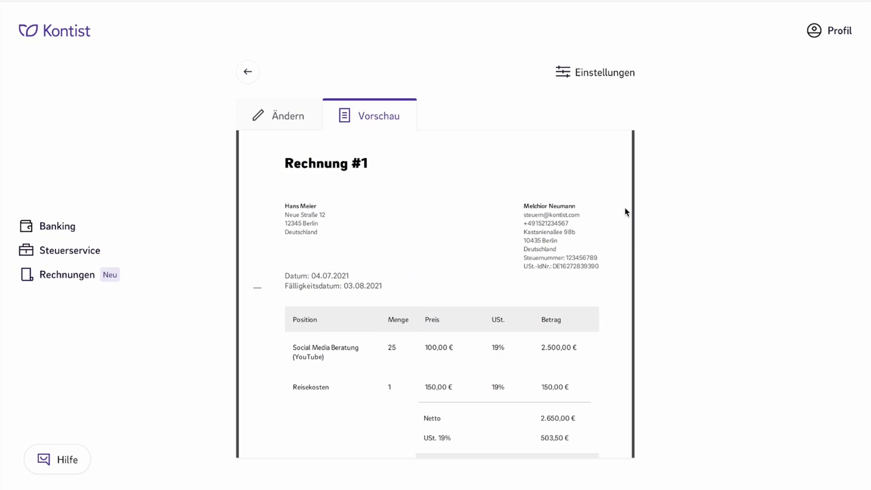
scroll("down", 3)
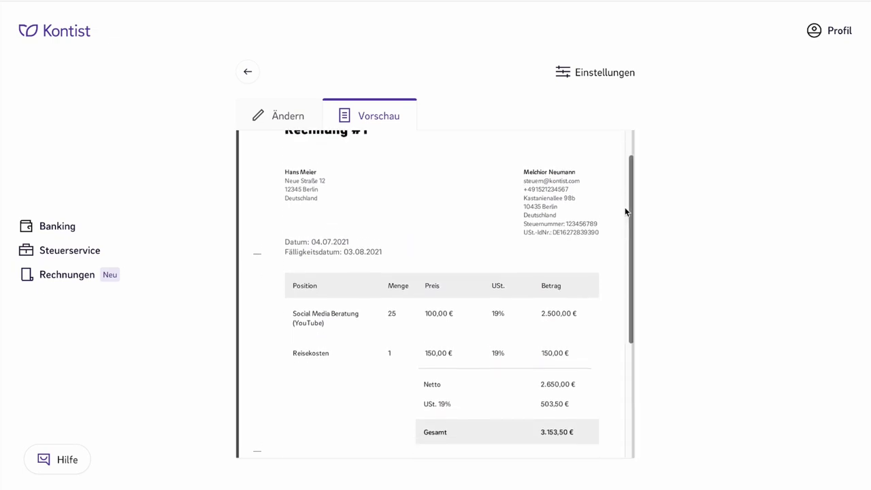
scroll("down", 3)
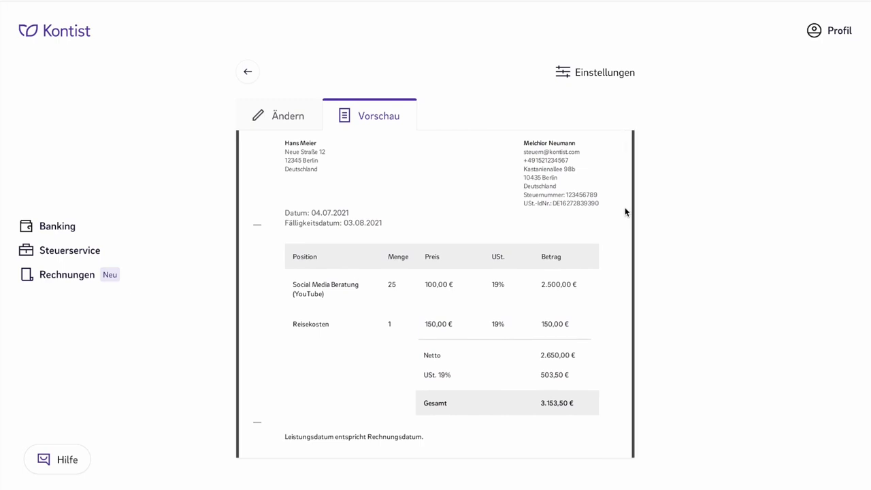